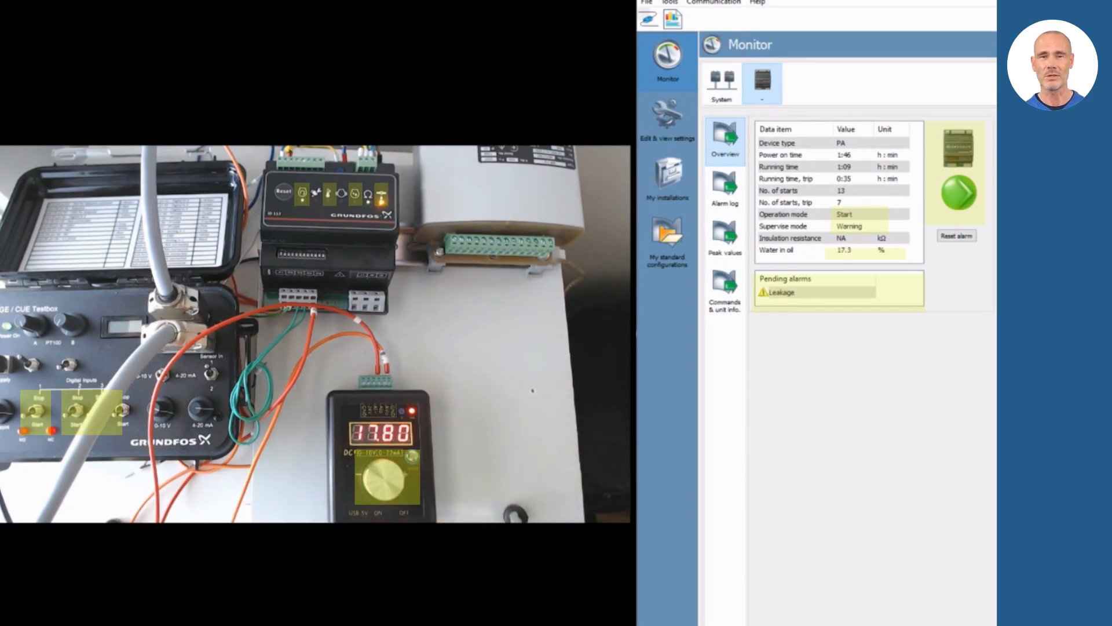
# Step: Open the alarm log to review the leakage, high temperature and moisture alarms
pyautogui.click(724, 184)
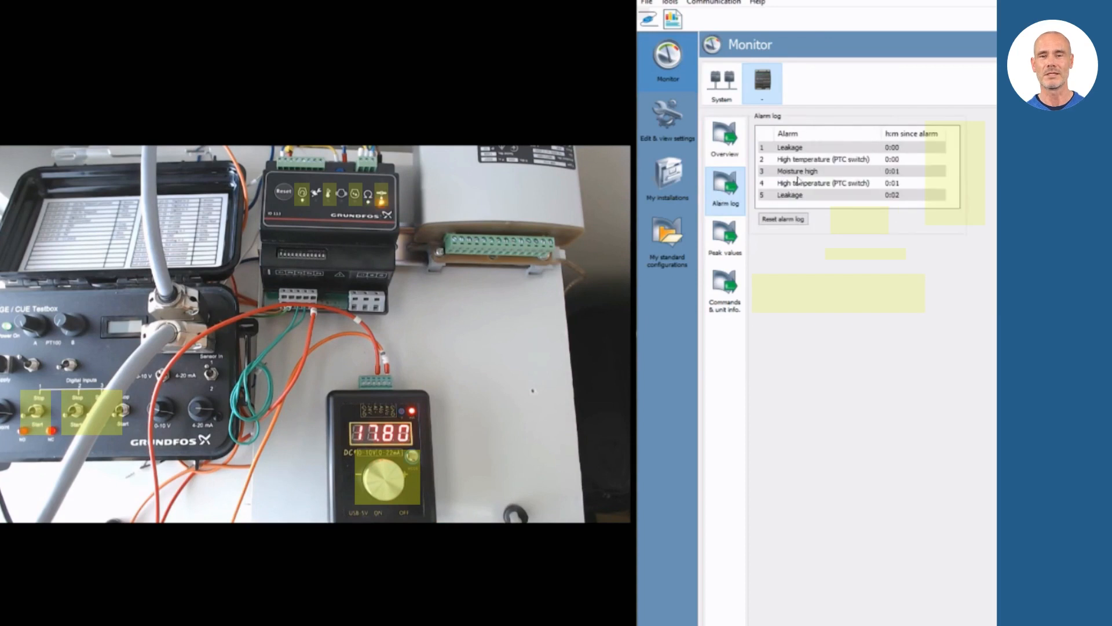
pyautogui.moveTo(822, 151)
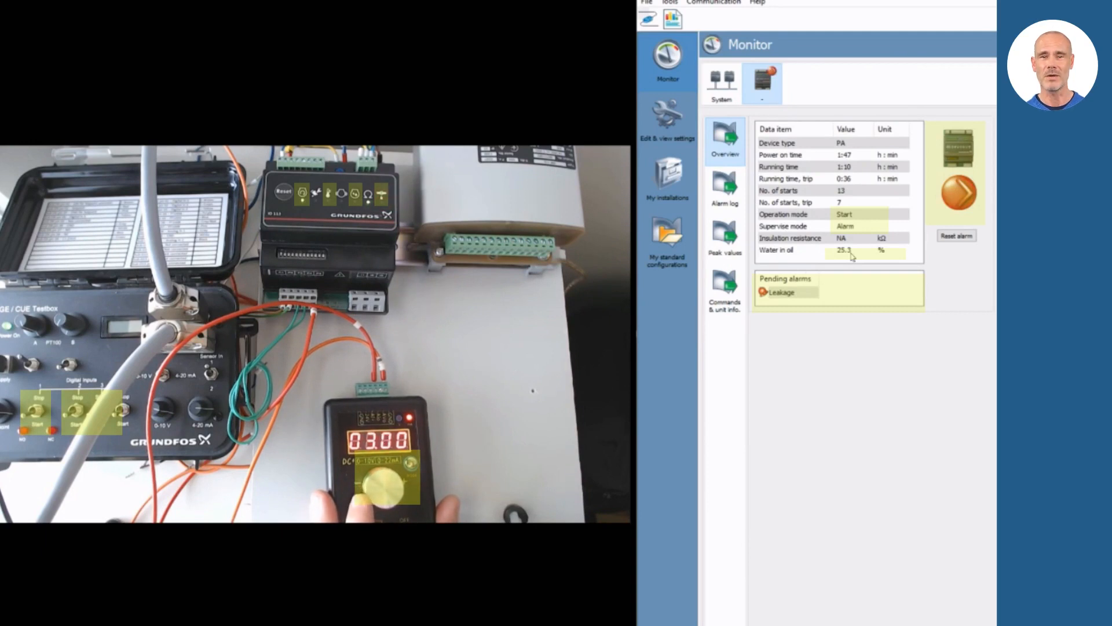
# Step: Check the alarm log, then reset the alarm so Supervise mode returns to Normal at 0.2%
pyautogui.click(724, 188)
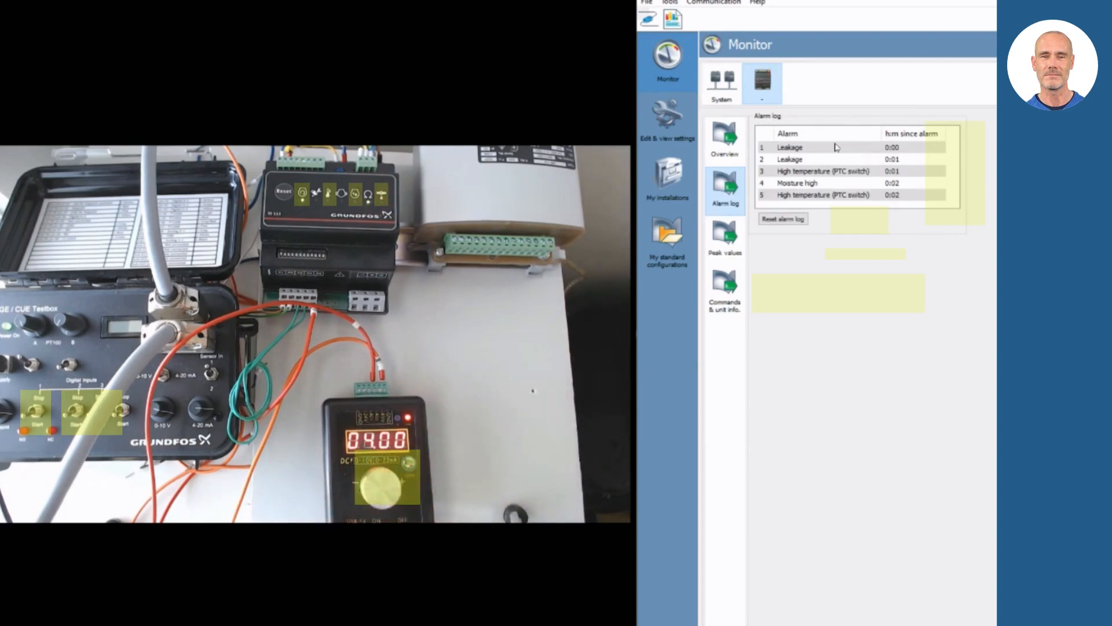
pyautogui.click(724, 135)
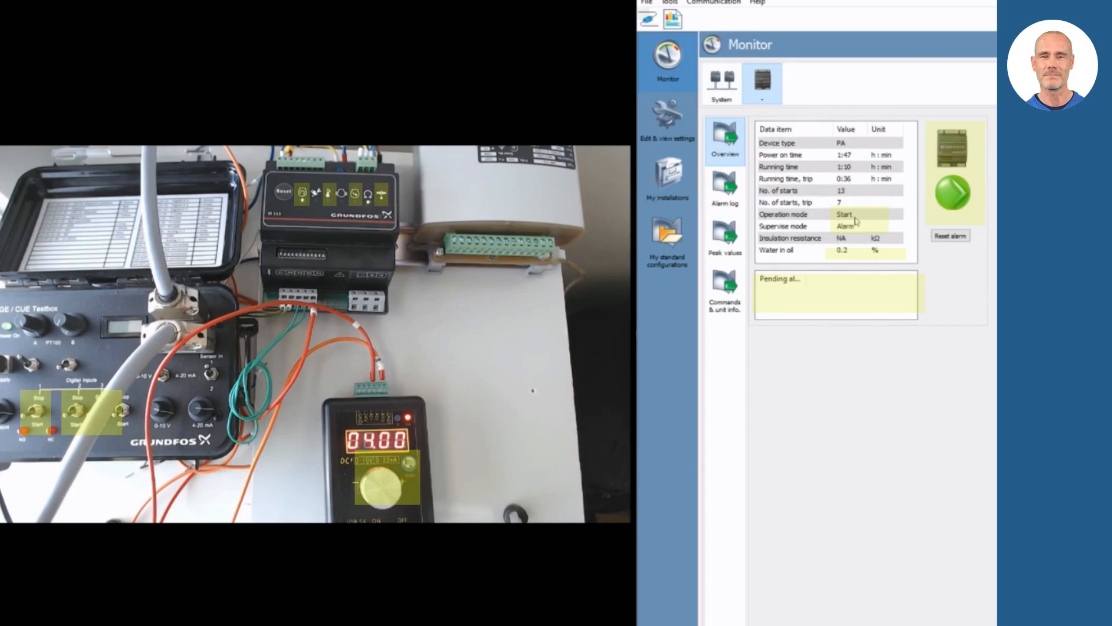
pyautogui.click(950, 235)
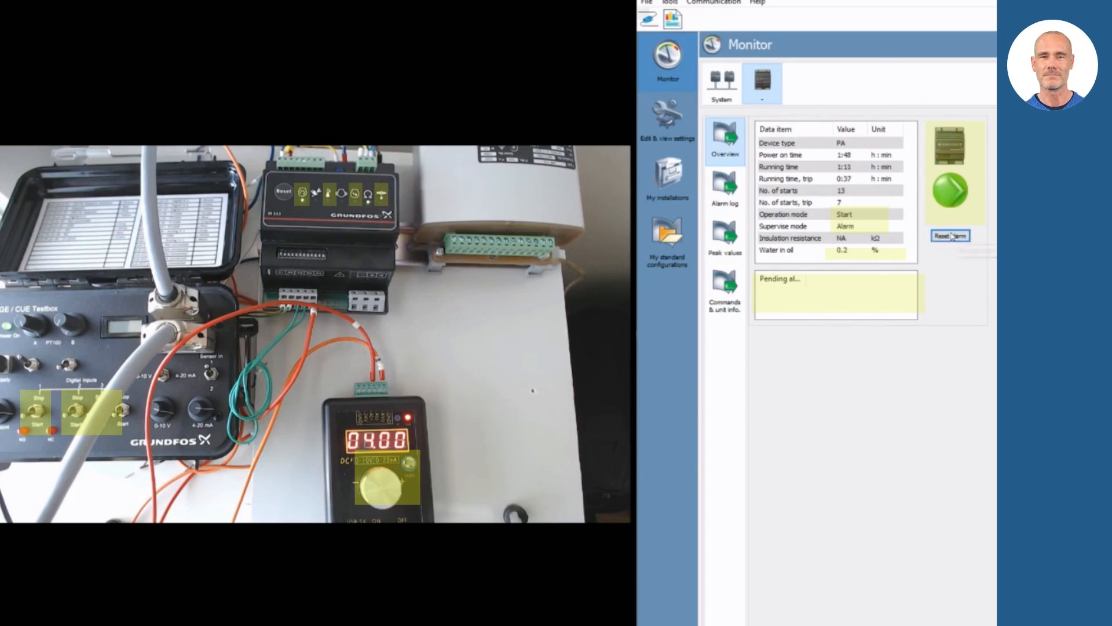
pyautogui.click(950, 235)
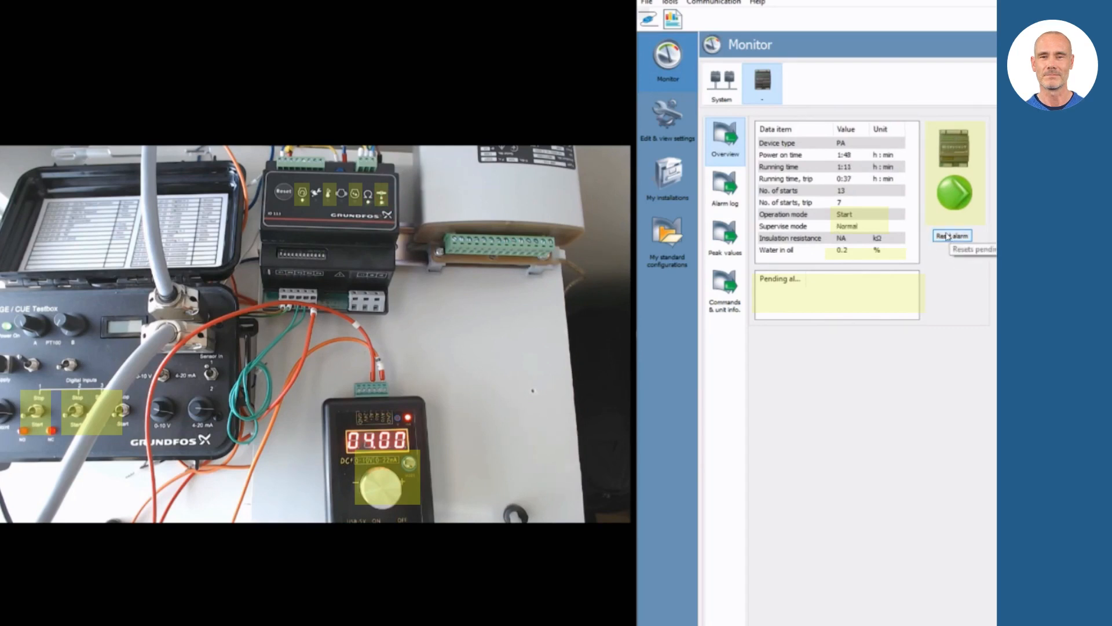